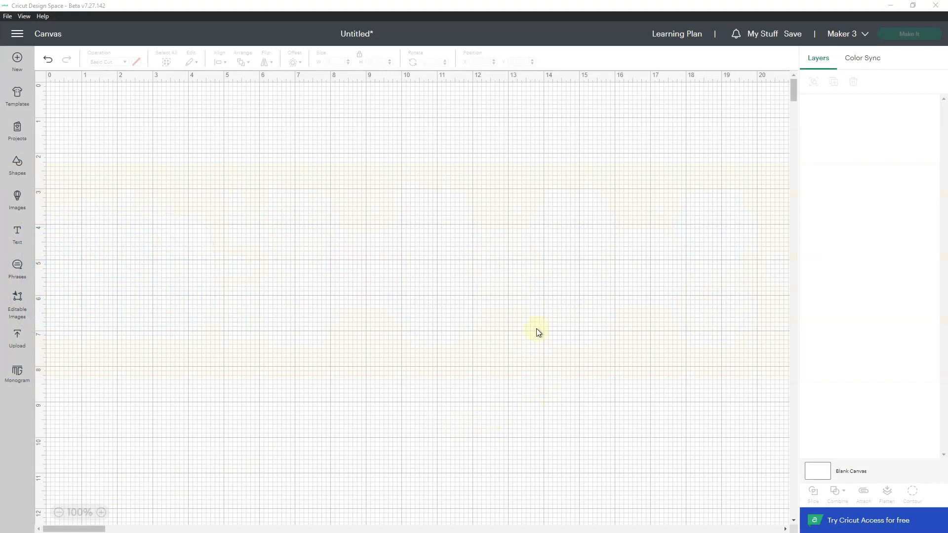
pyautogui.moveTo(281, 269)
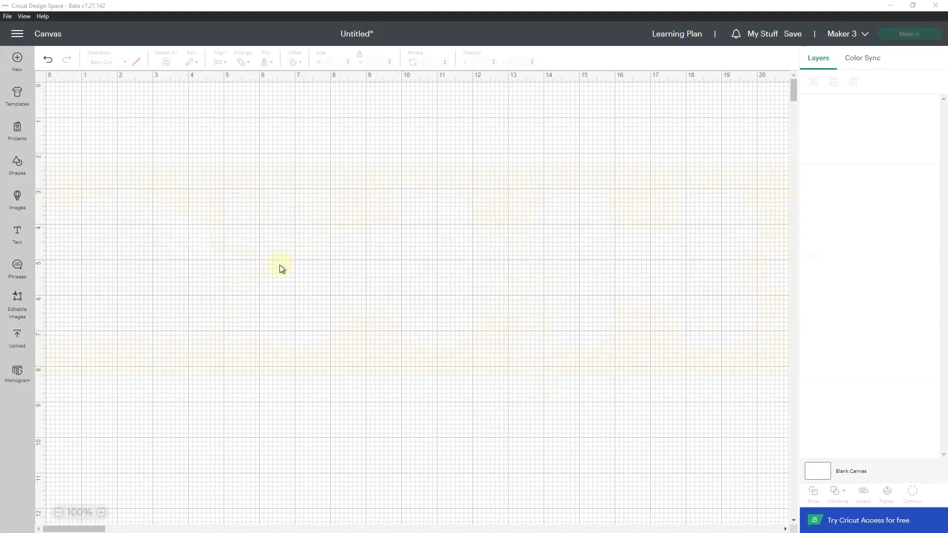
# - Search the image library for 'scene' and select the abstract boho mountain-and-sun design
pyautogui.click(16, 199)
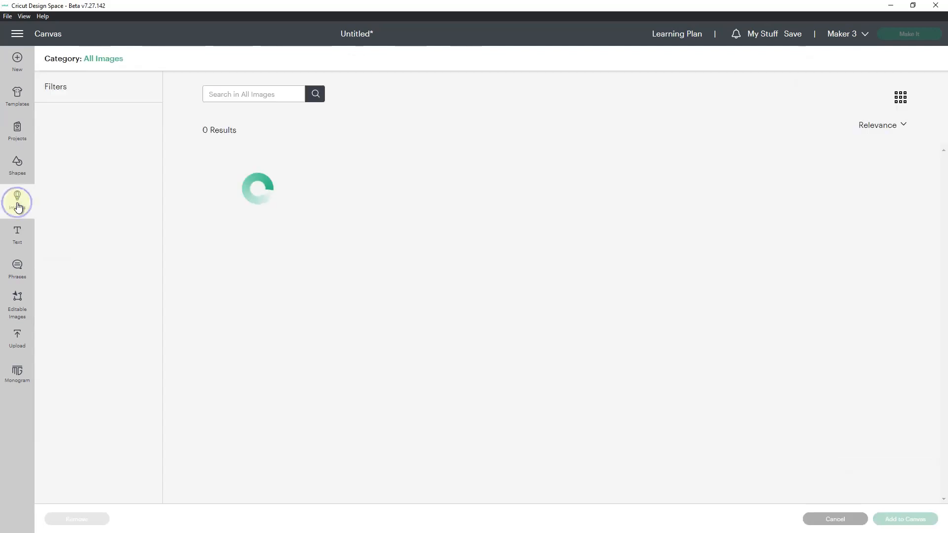
pyautogui.write('scene')
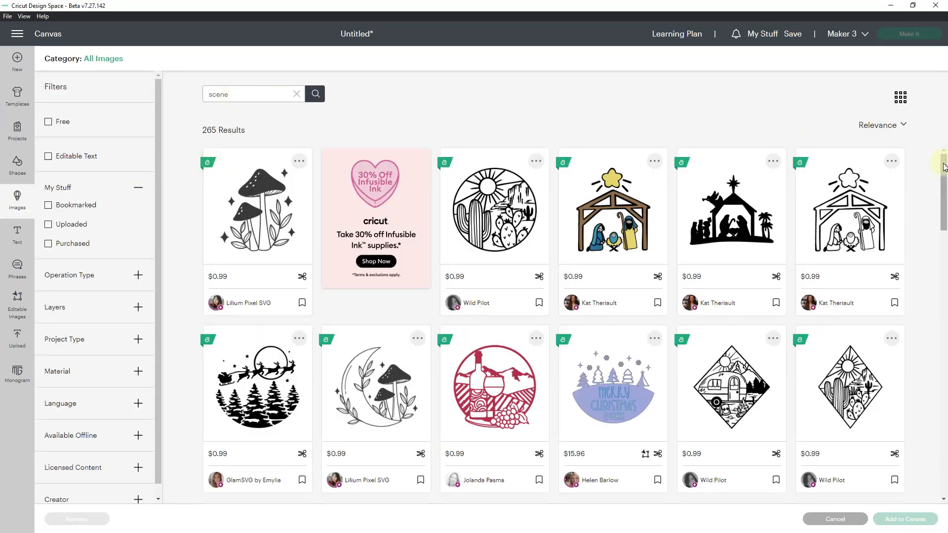
pyautogui.scroll(-3)
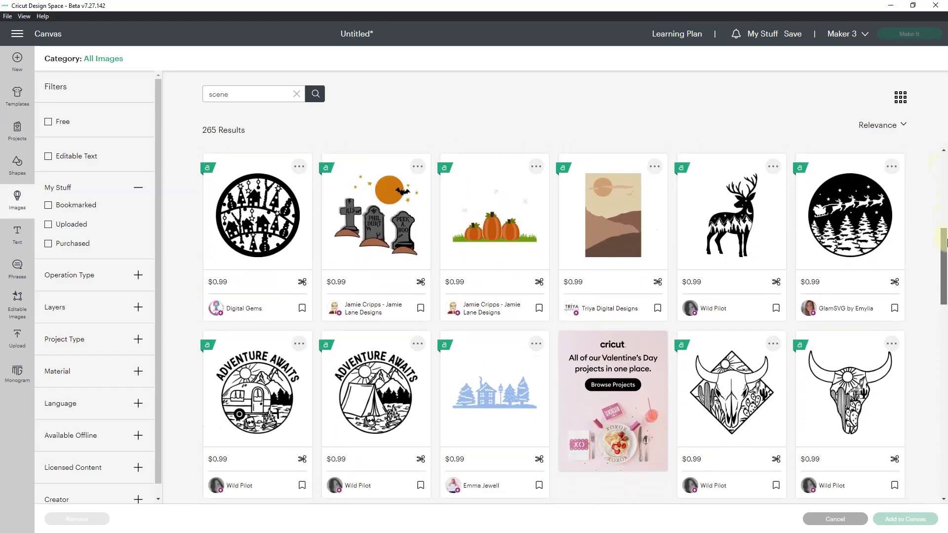
pyautogui.moveTo(604, 226)
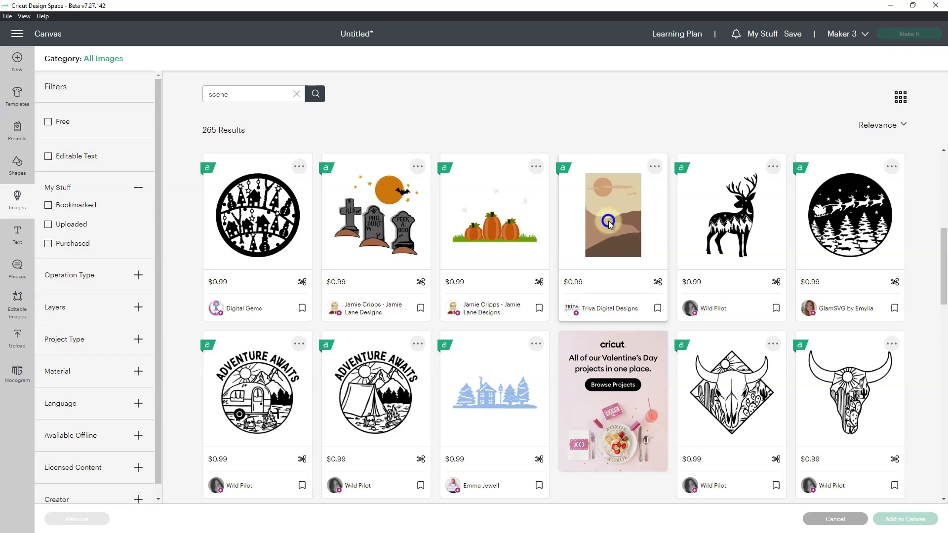
pyautogui.click(612, 215)
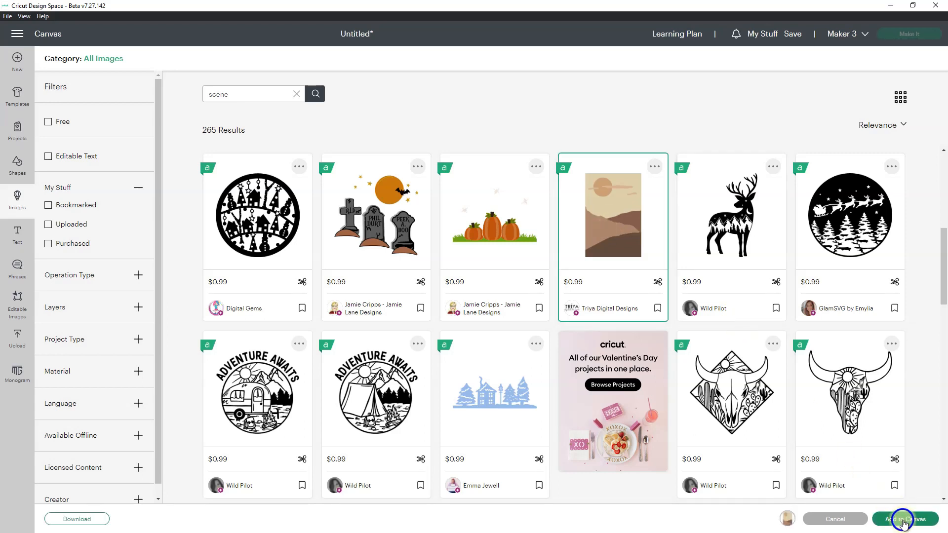
# - Add the 4 × 6 in Abstract Boho Neutral Scene to the canvas and rotate it to 270°
pyautogui.click(905, 519)
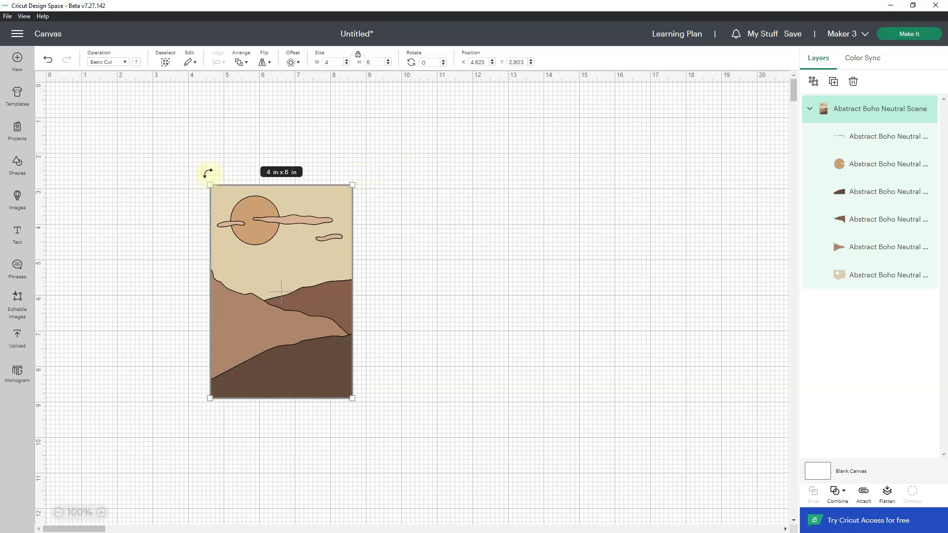
pyautogui.moveTo(209, 172); pyautogui.dragTo(188, 179)
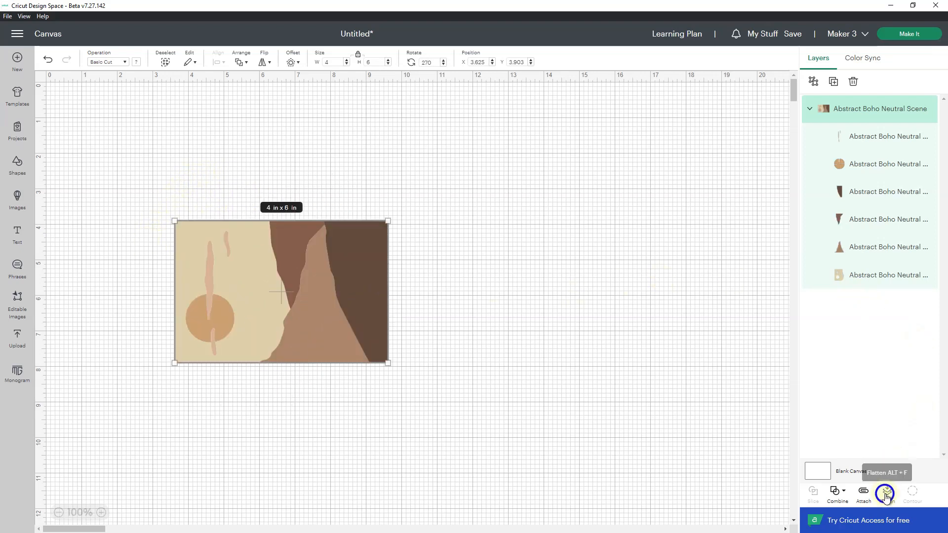
# - Flatten and move the scene, auto-resize it to 9.25 × 6.17 in, then enlarge to 12.35 × 8.24 in
pyautogui.click(884, 492)
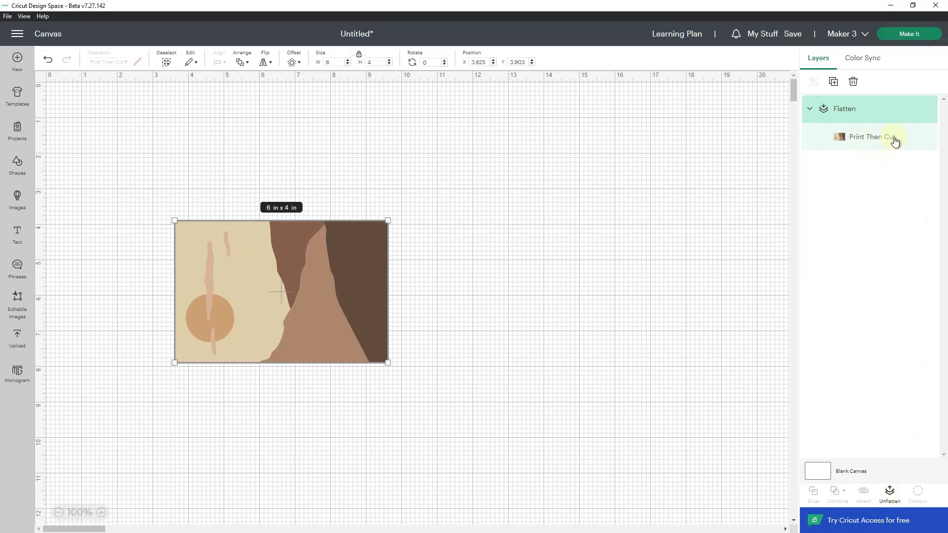
pyautogui.moveTo(281, 291); pyautogui.dragTo(410, 265)
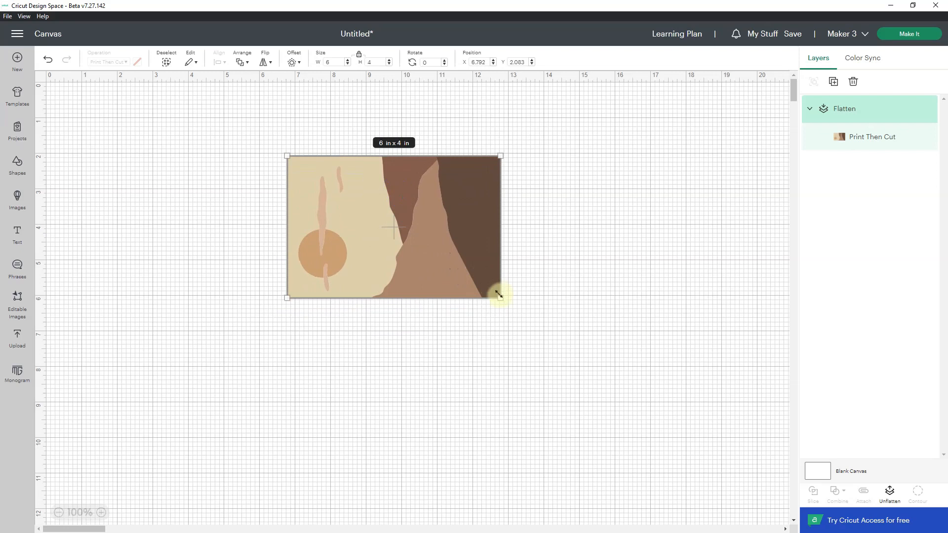
pyautogui.moveTo(500, 297); pyautogui.dragTo(646, 397)
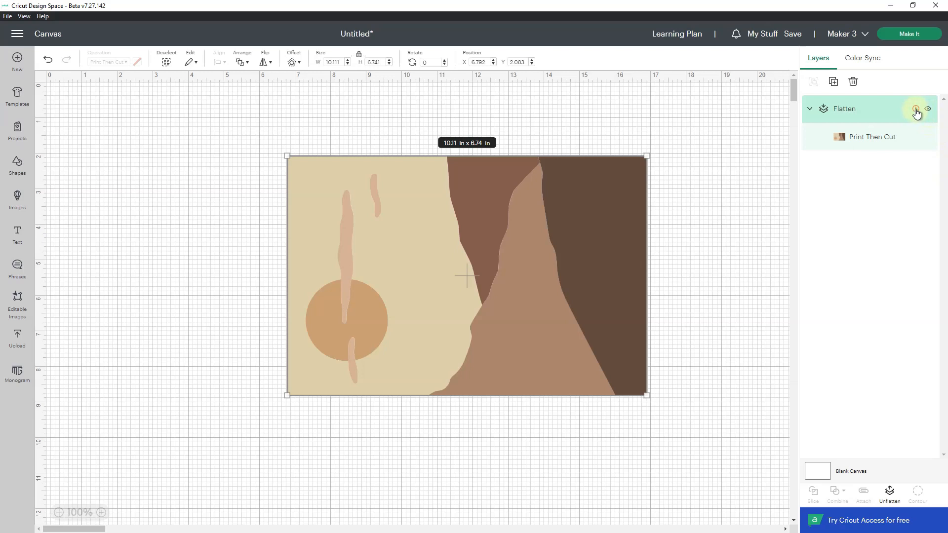
pyautogui.click(915, 108)
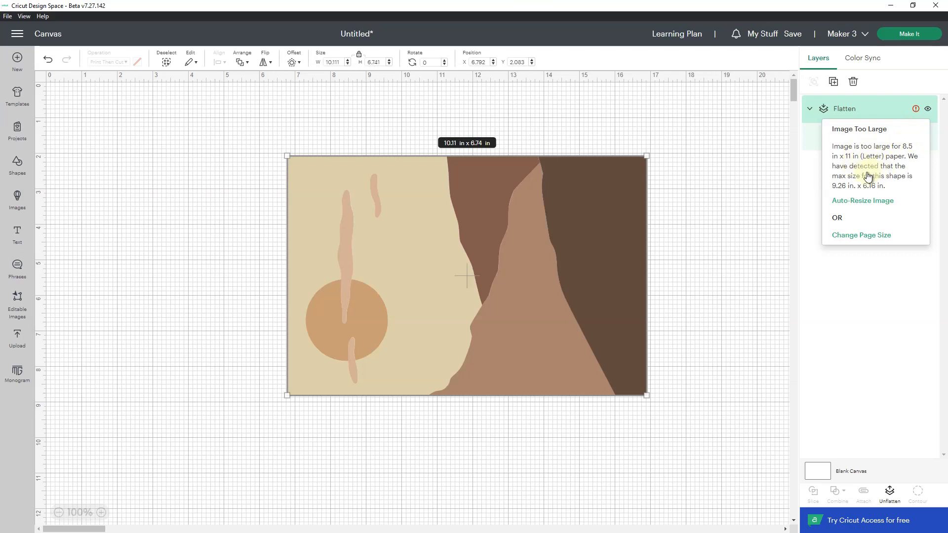
pyautogui.moveTo(870, 184)
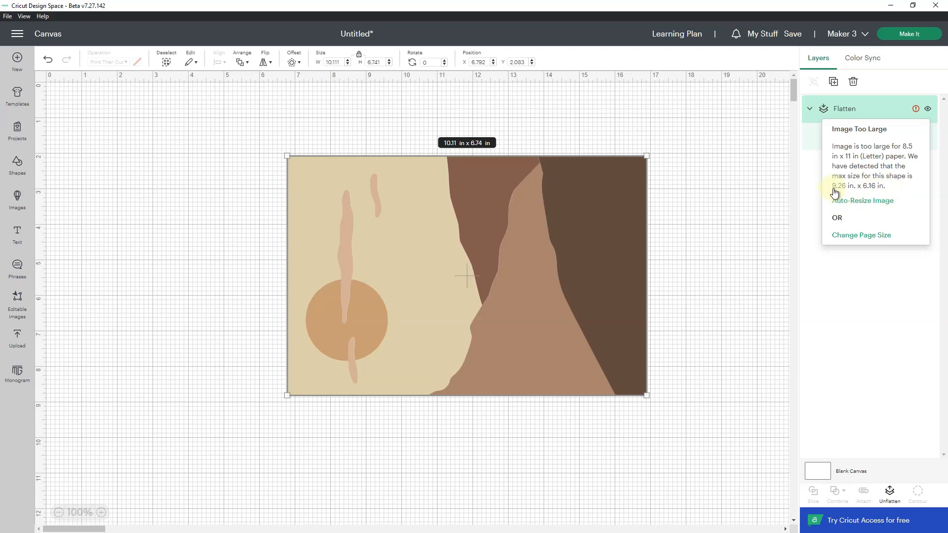
pyautogui.click(862, 200)
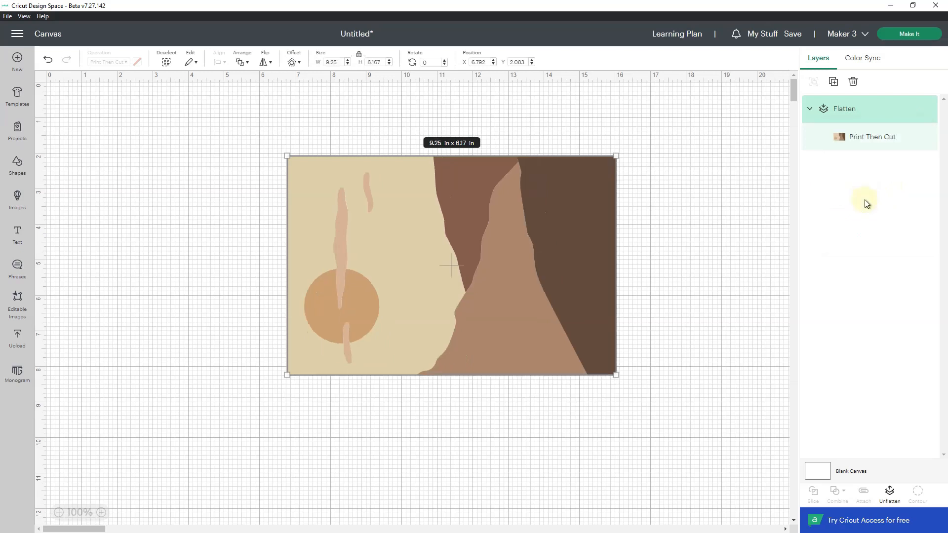
pyautogui.moveTo(510, 251)
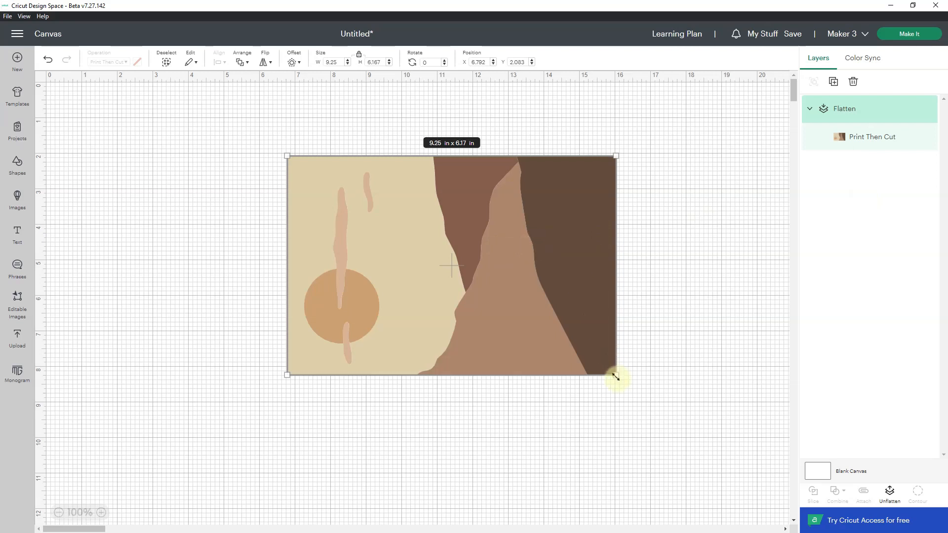
pyautogui.moveTo(616, 375); pyautogui.dragTo(723, 452)
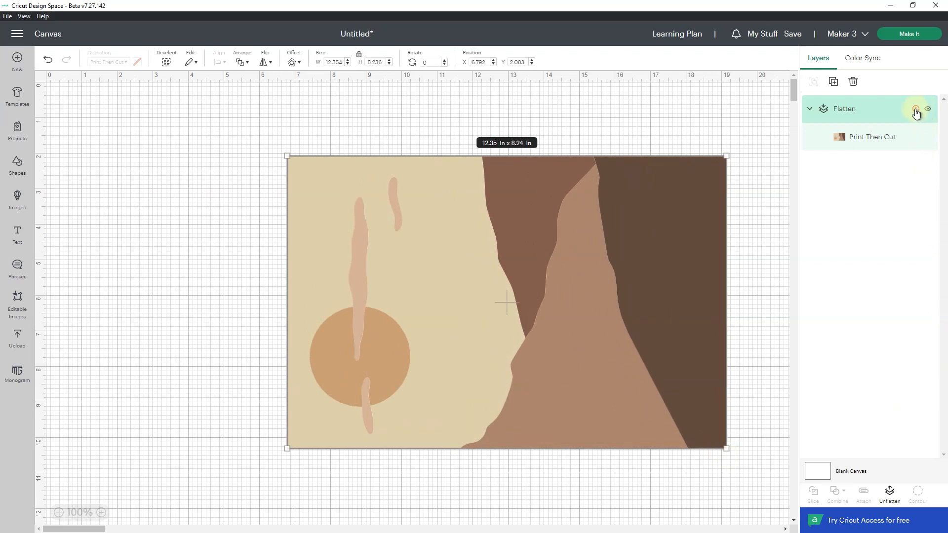
# - From the too-large warning, set the Print Then Cut page size to A3 (11.7 × 16.5 in)
pyautogui.click(917, 109)
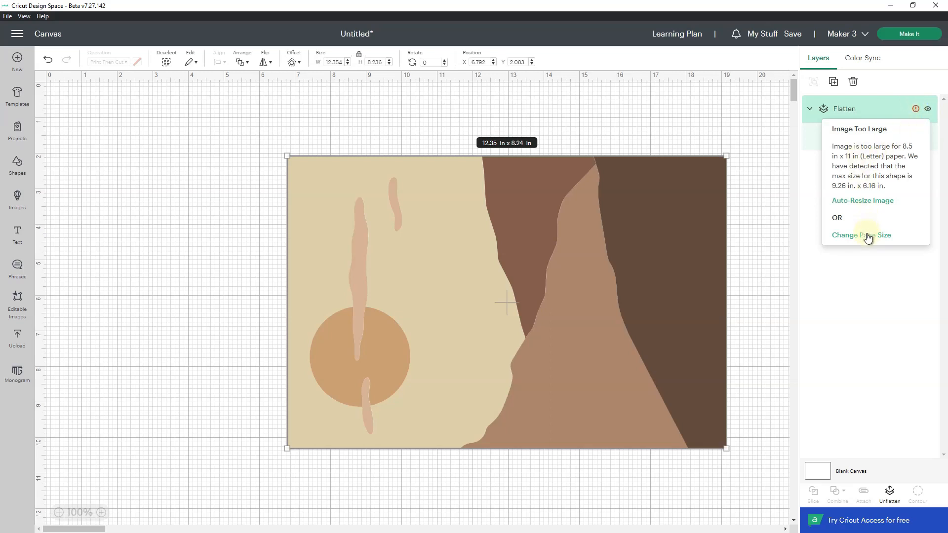
pyautogui.click(861, 235)
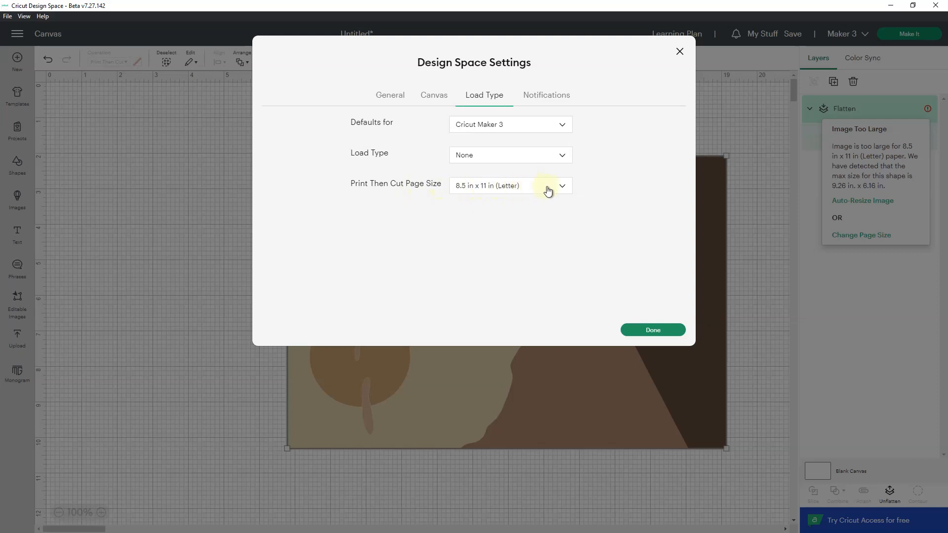
pyautogui.click(560, 185)
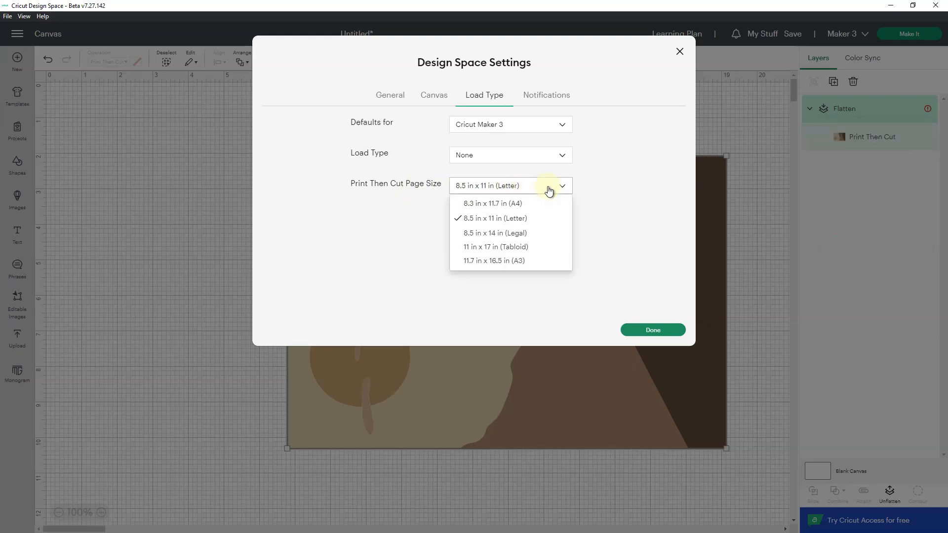
pyautogui.moveTo(491, 264)
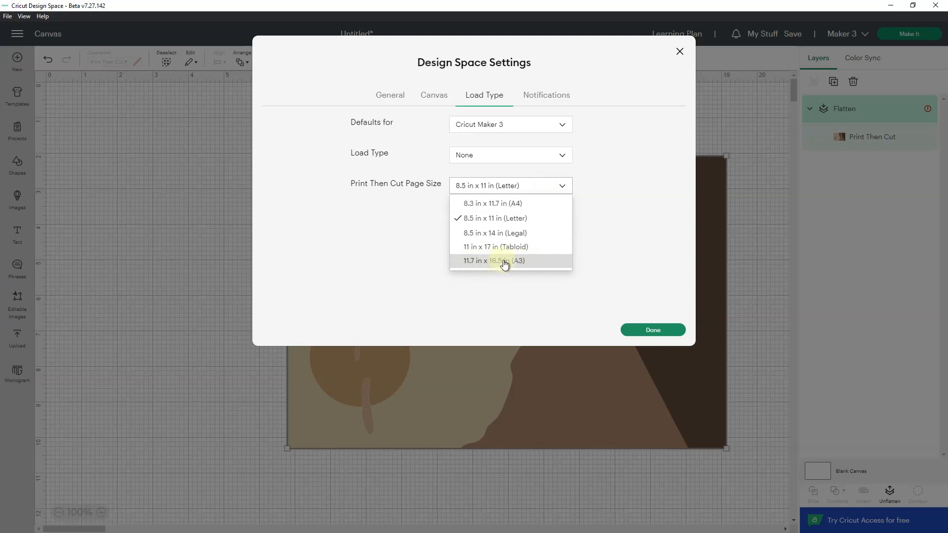
pyautogui.click(495, 260)
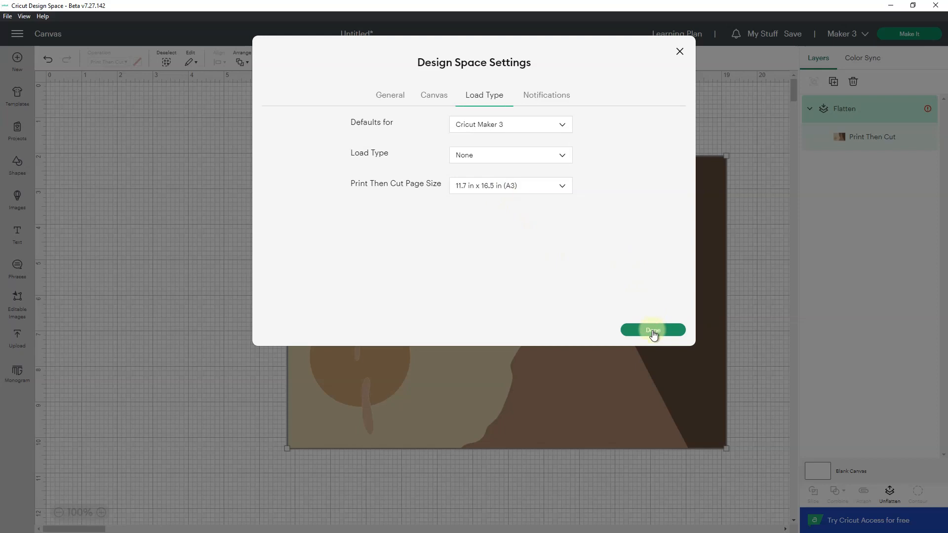
pyautogui.click(652, 331)
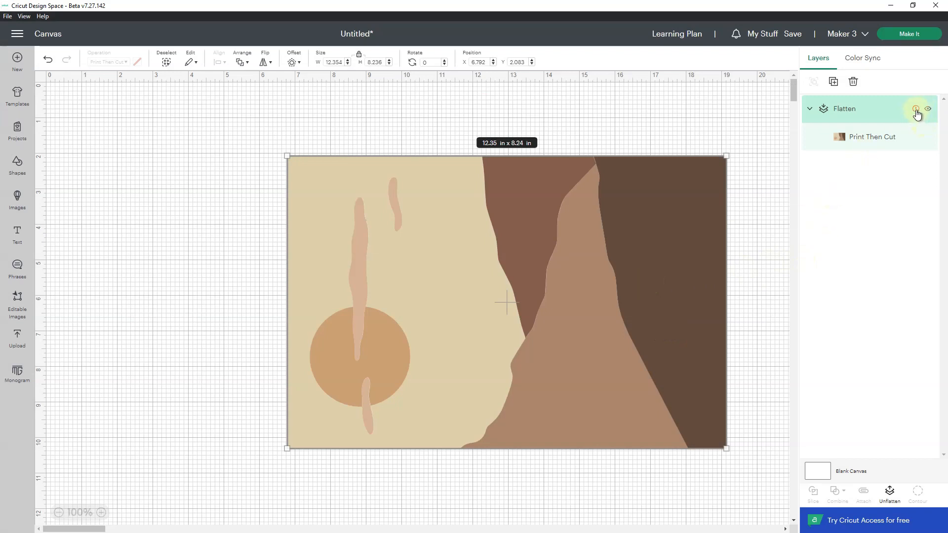
# - Auto-resize the flattened scene to 14.75 × 9.83 in and reposition it on the canvas
pyautogui.click(915, 108)
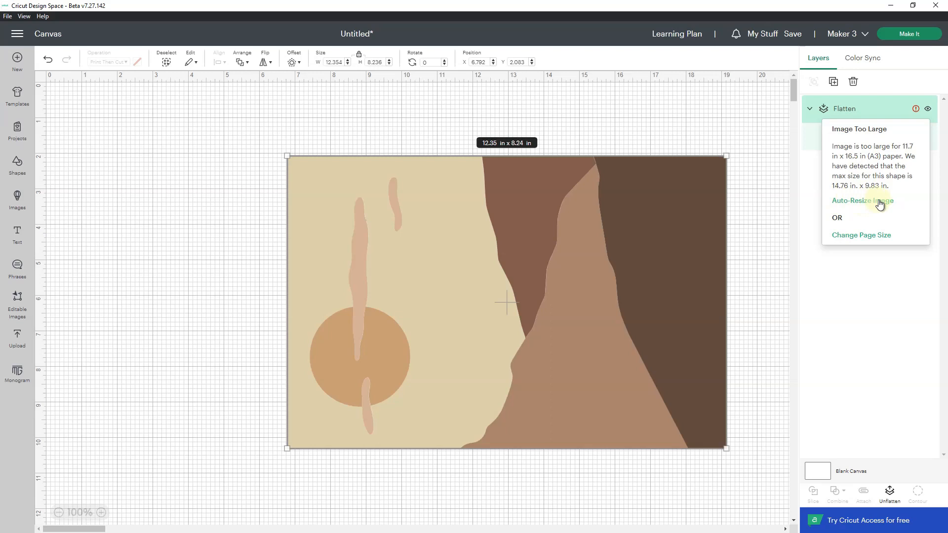
pyautogui.click(862, 200)
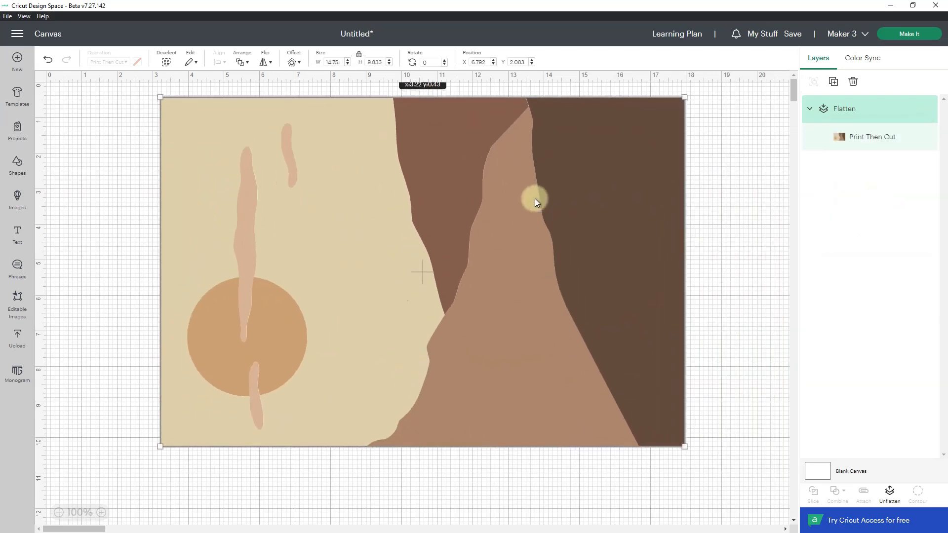
pyautogui.moveTo(536, 202); pyautogui.dragTo(547, 215)
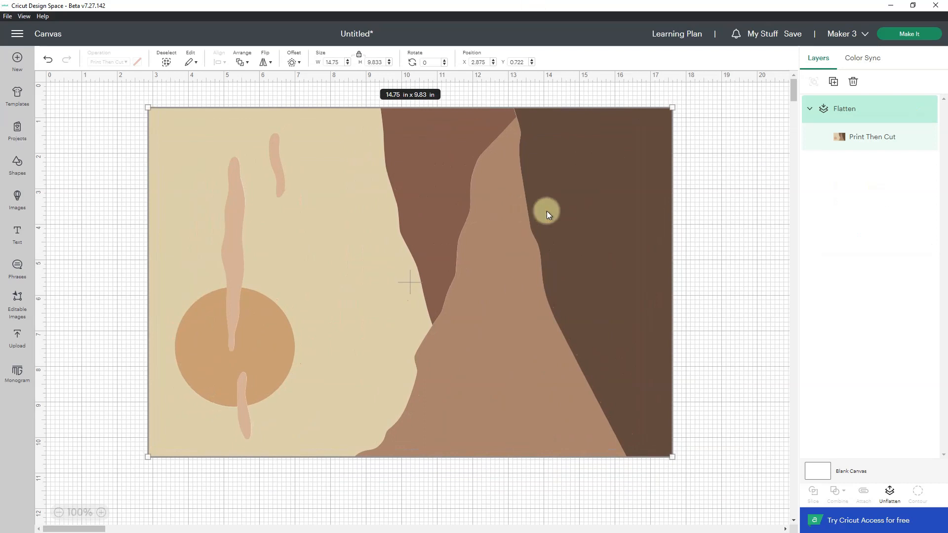
pyautogui.click(909, 33)
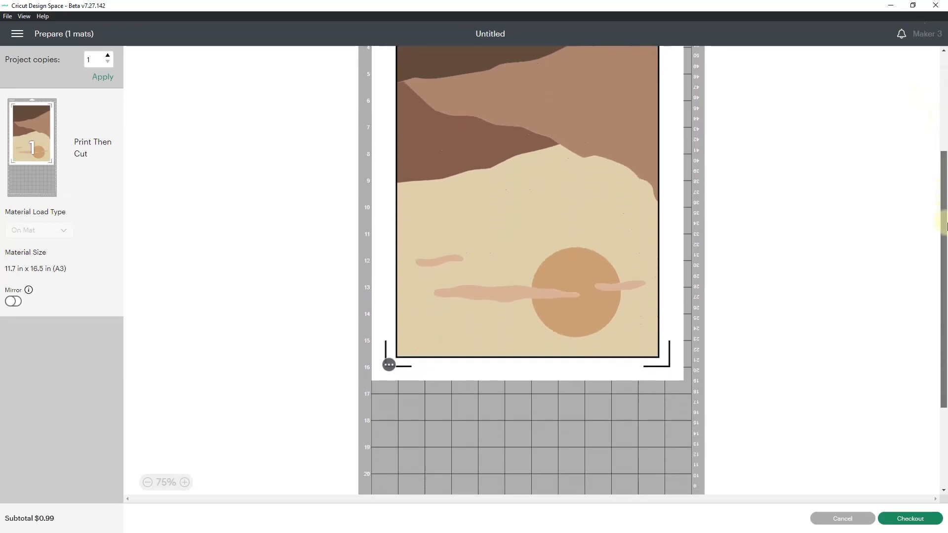
# - Scroll through the A3 mat preview showing the scene inside its registration frame
pyautogui.scroll(-3)
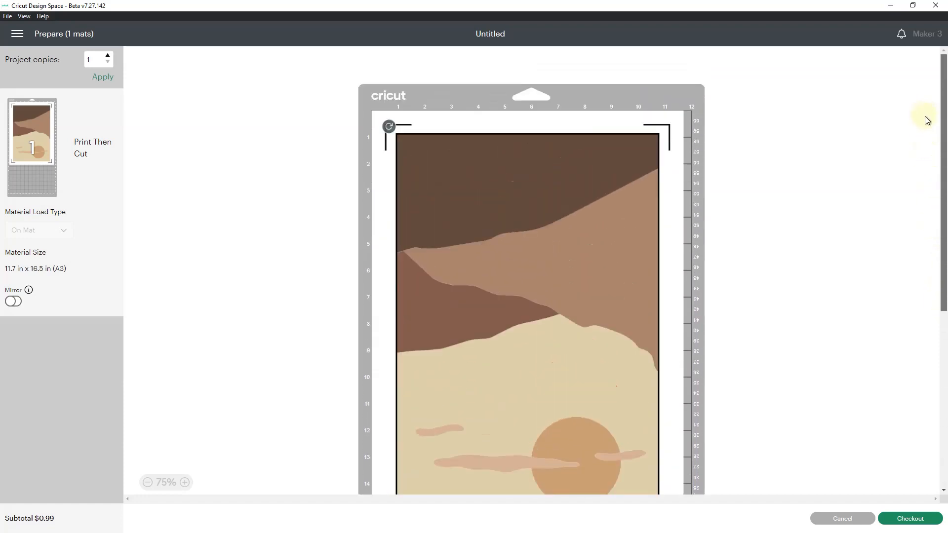
pyautogui.scroll(-3)
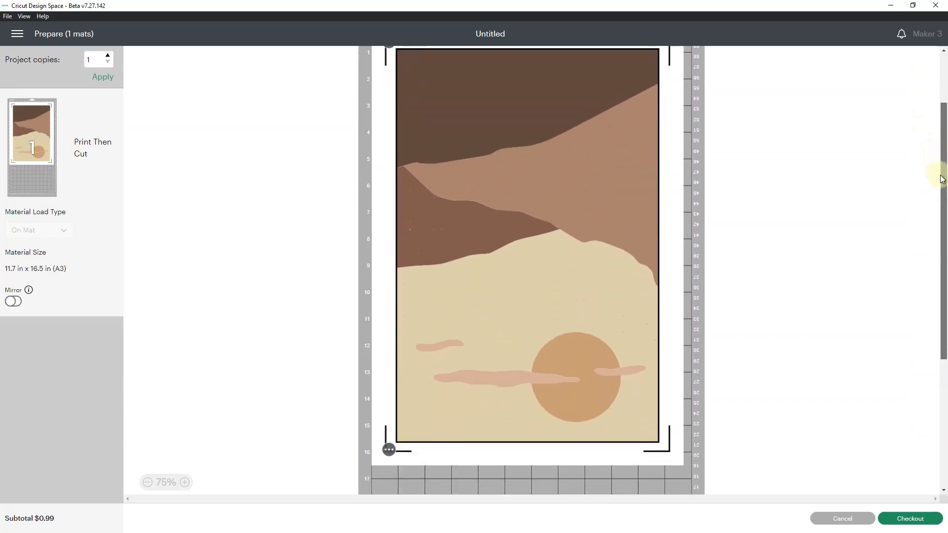
pyautogui.scroll(-3)
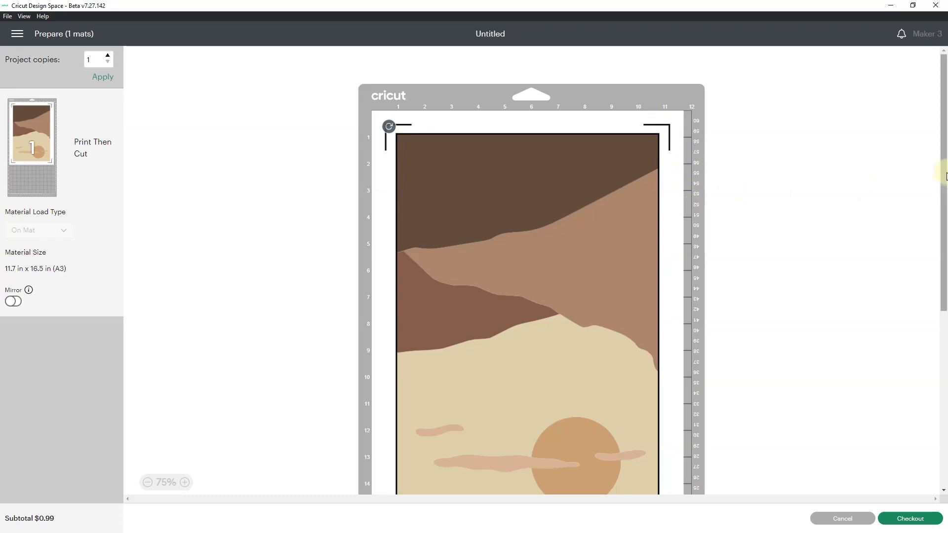
pyautogui.scroll(-3)
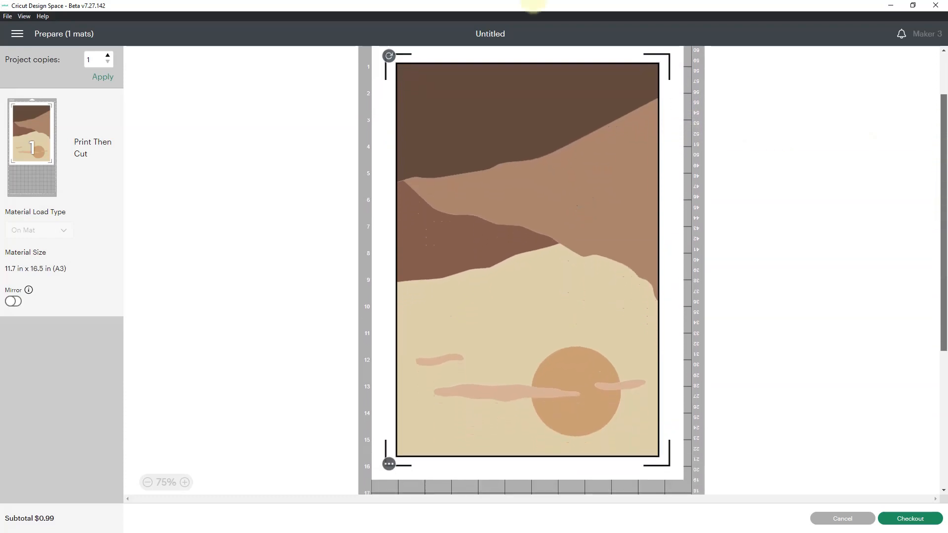
pyautogui.scroll(-3)
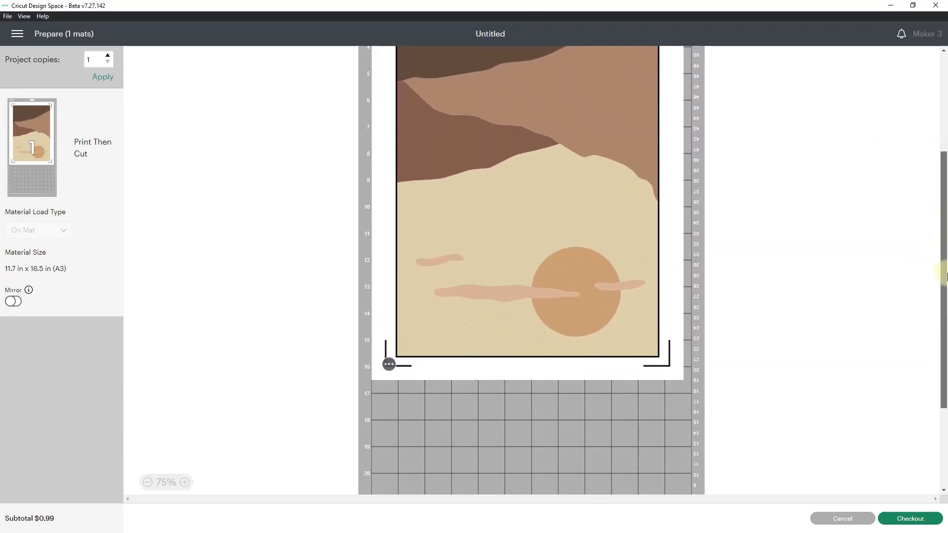
pyautogui.scroll(-3)
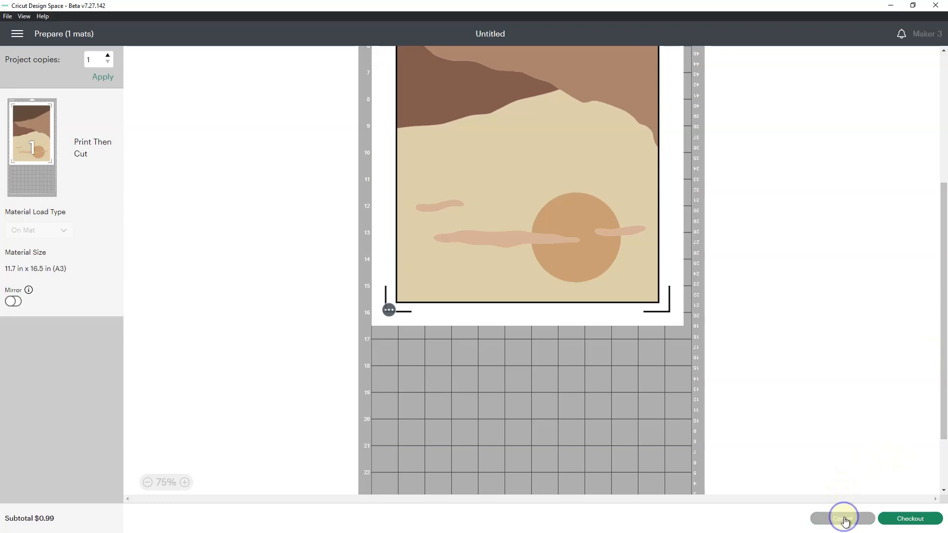
# - Cancel the Prepare screen to get back to the canvas with the flattened scene
pyautogui.click(842, 519)
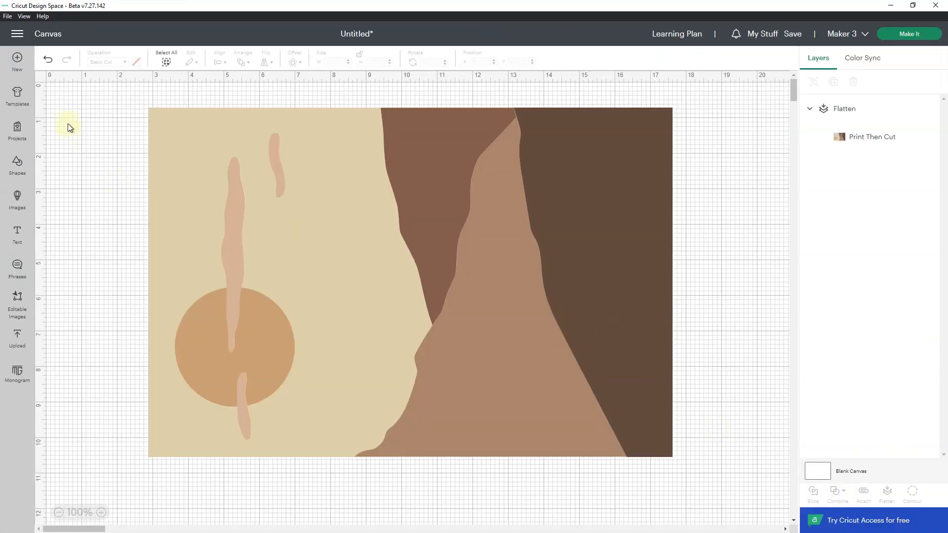
pyautogui.moveTo(84, 12)
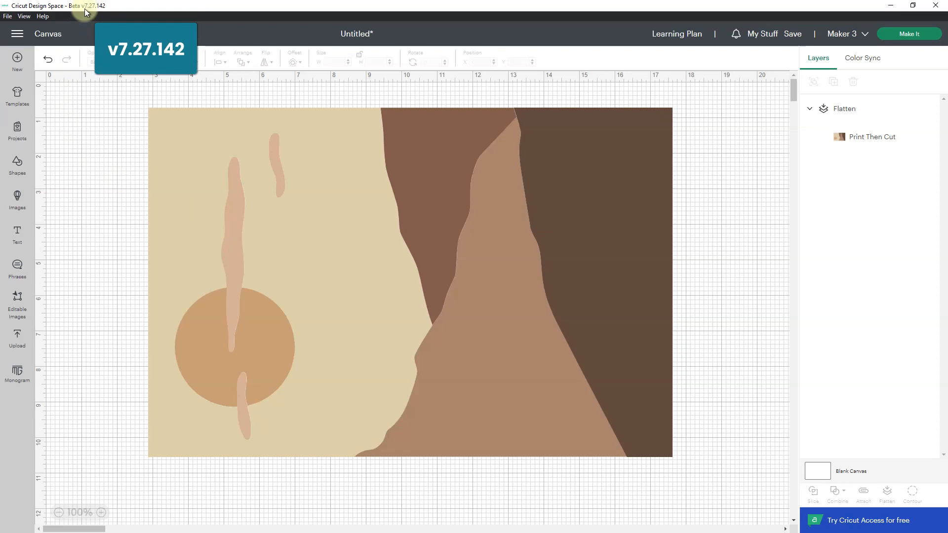
pyautogui.moveTo(91, 11)
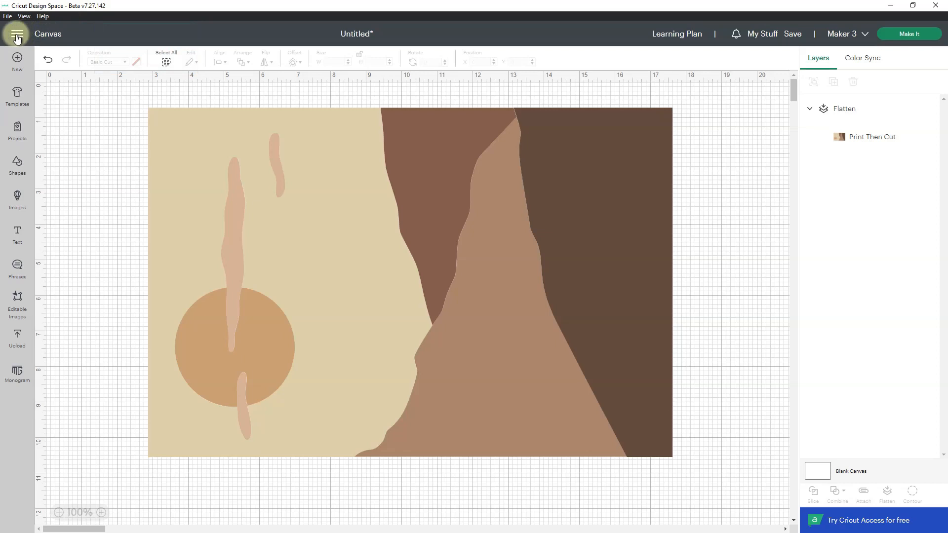
pyautogui.click(16, 34)
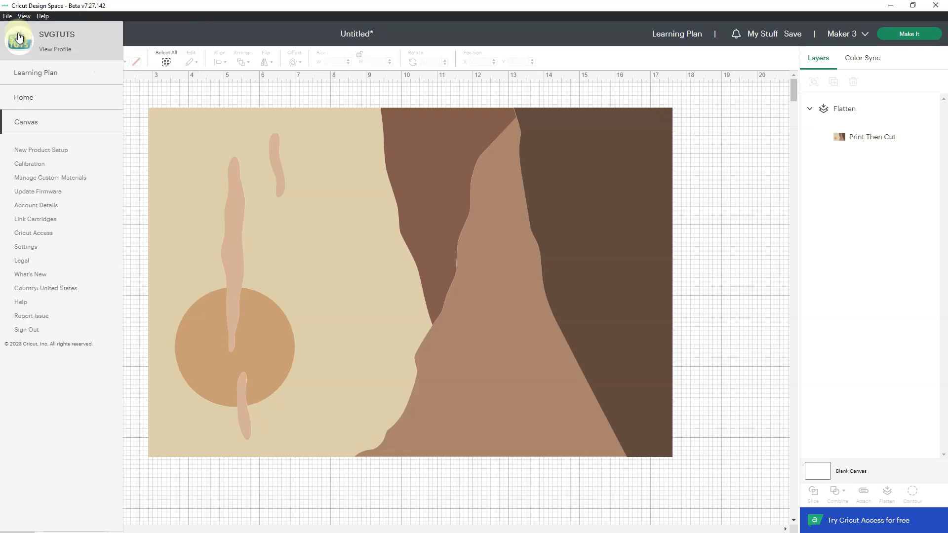
pyautogui.click(25, 247)
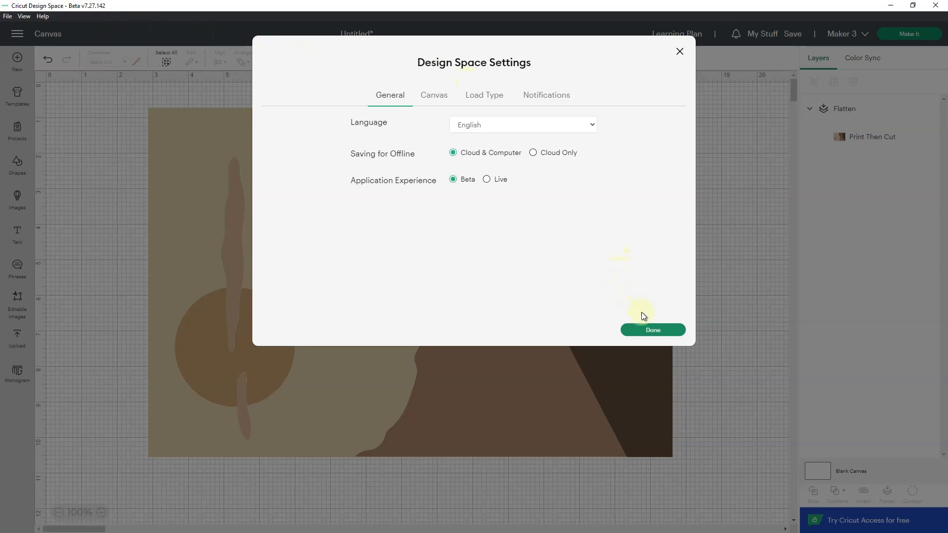
pyautogui.moveTo(679, 52)
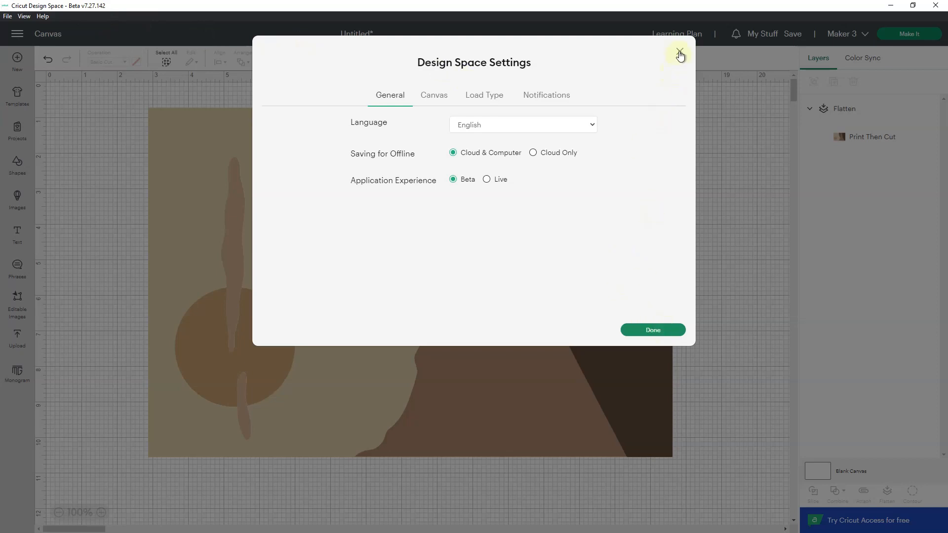
pyautogui.click(679, 54)
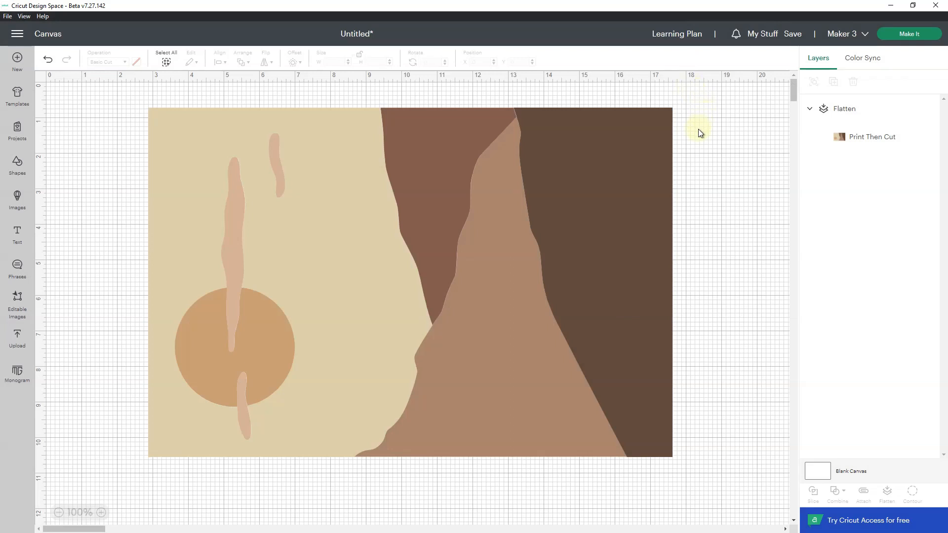